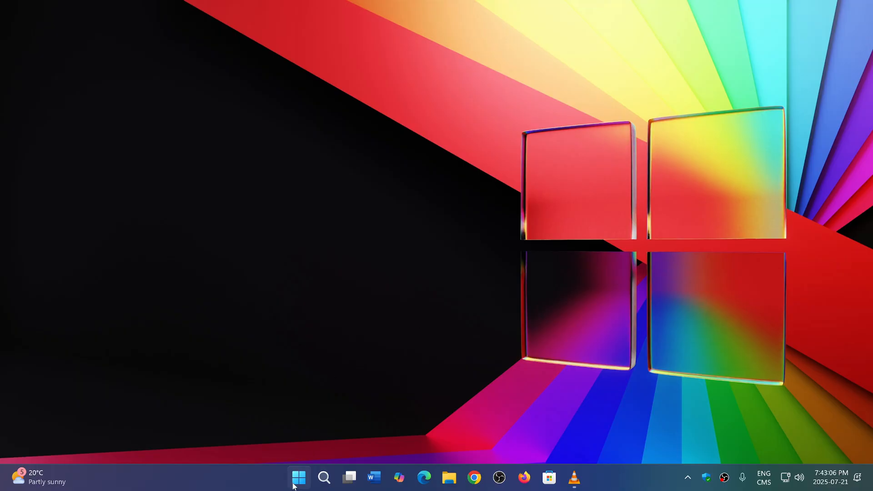
# Step: Open the Start menu, then the taskbar calendar flyout, and page ahead to October 2025
pyautogui.click(299, 477)
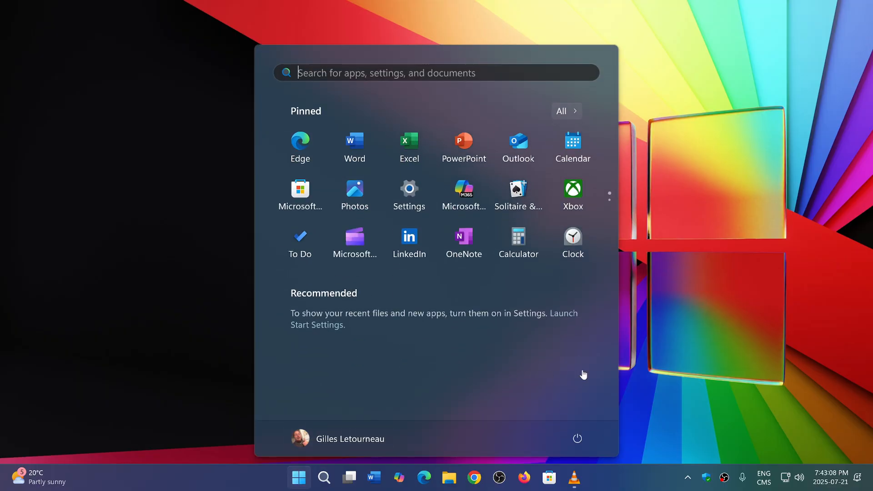
pyautogui.moveTo(720, 351)
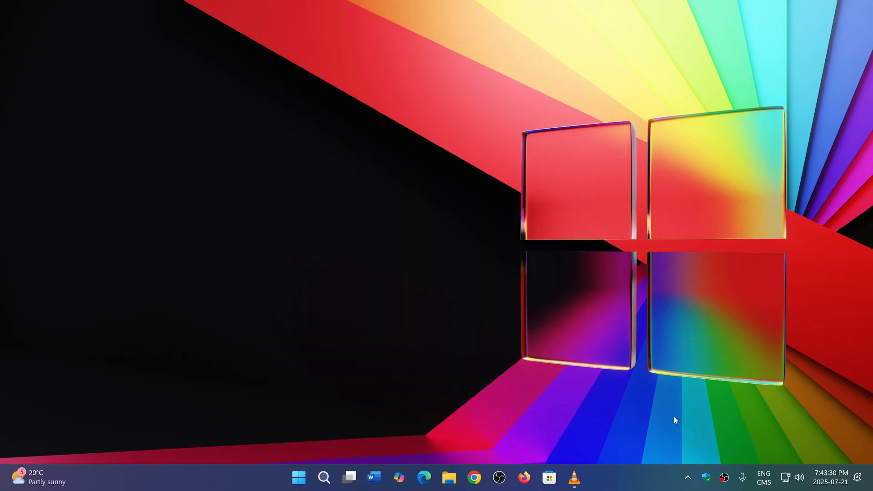
pyautogui.moveTo(850, 458)
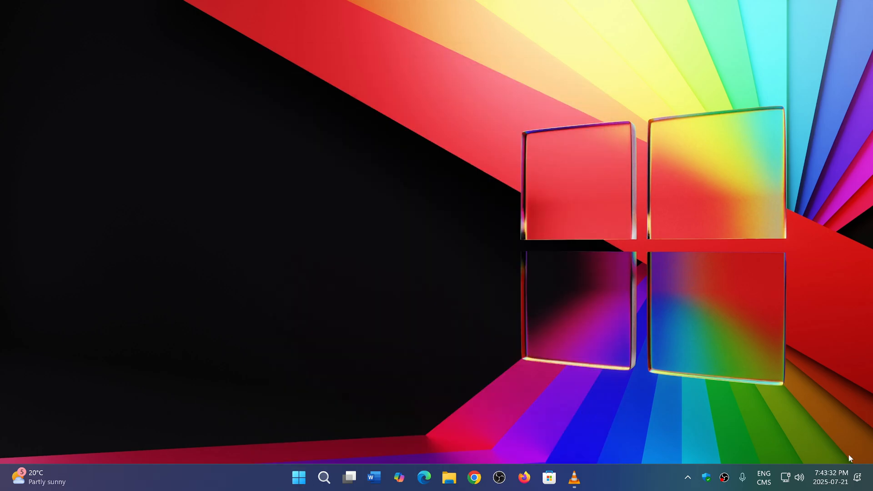
pyautogui.click(830, 477)
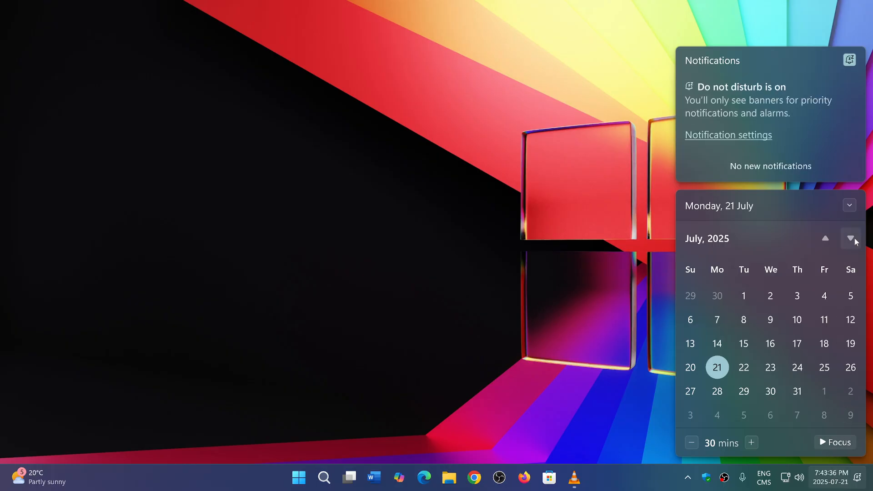
pyautogui.click(850, 238)
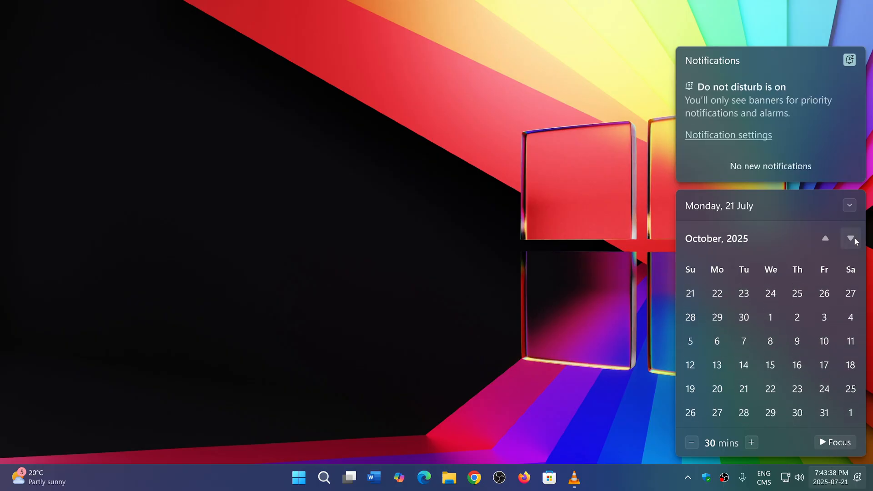
pyautogui.click(850, 238)
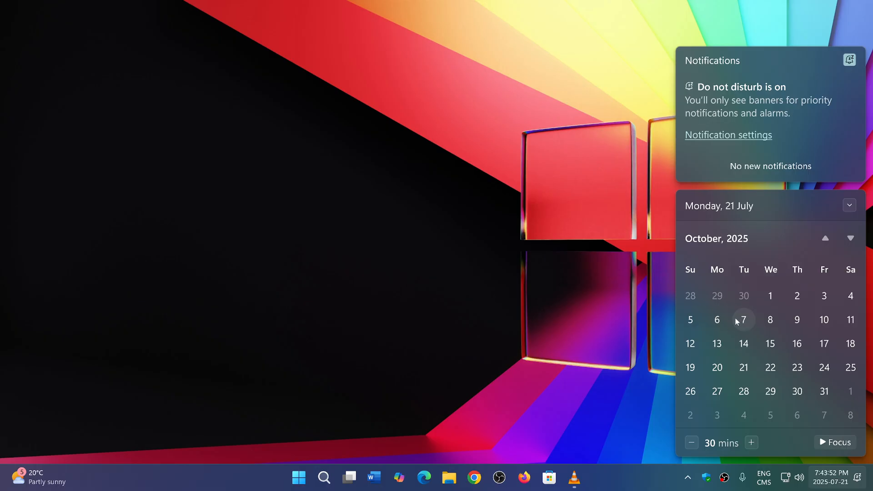
pyautogui.moveTo(769, 367)
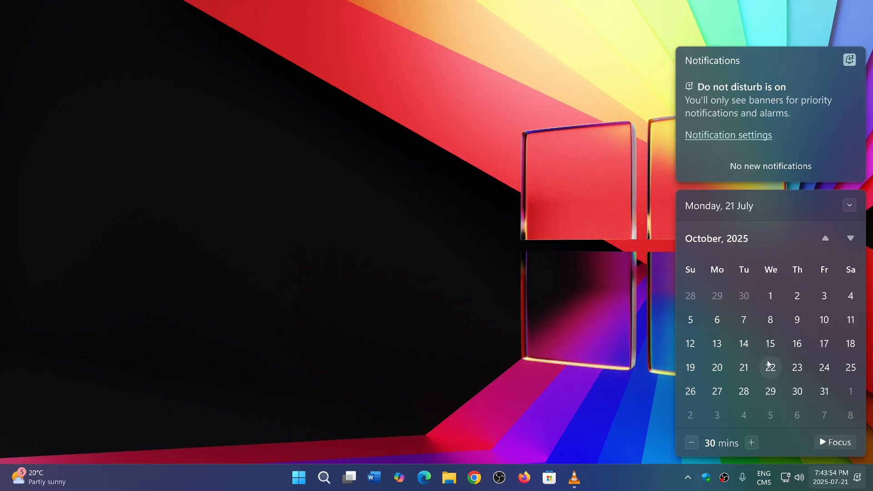
pyautogui.moveTo(858, 312)
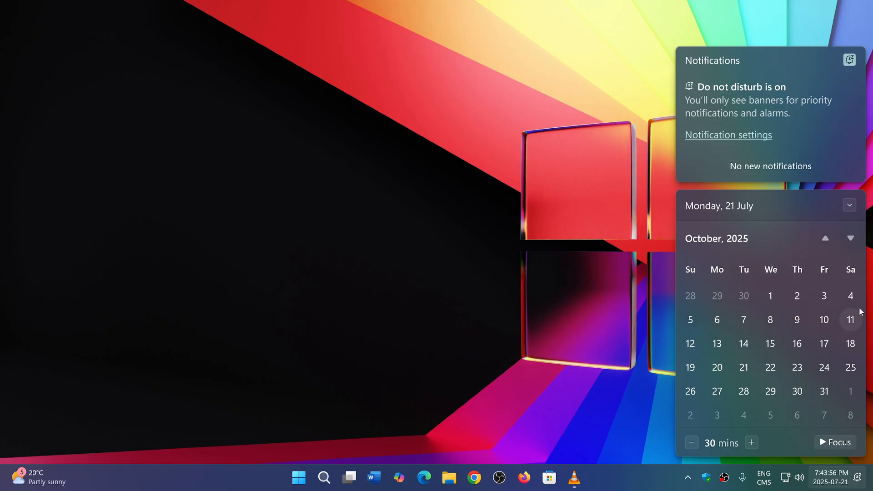
# Step: Page the open calendar flyout forward one month to November 2025
pyautogui.click(849, 238)
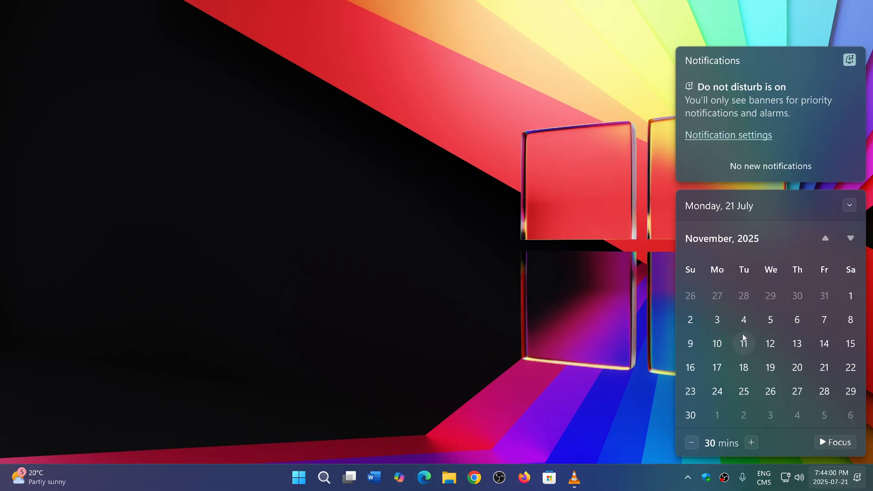
pyautogui.moveTo(744, 349)
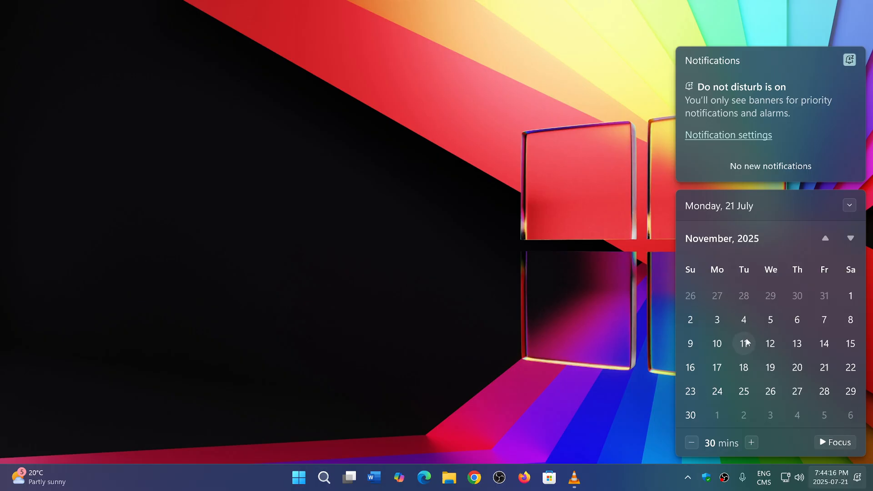
pyautogui.moveTo(746, 354)
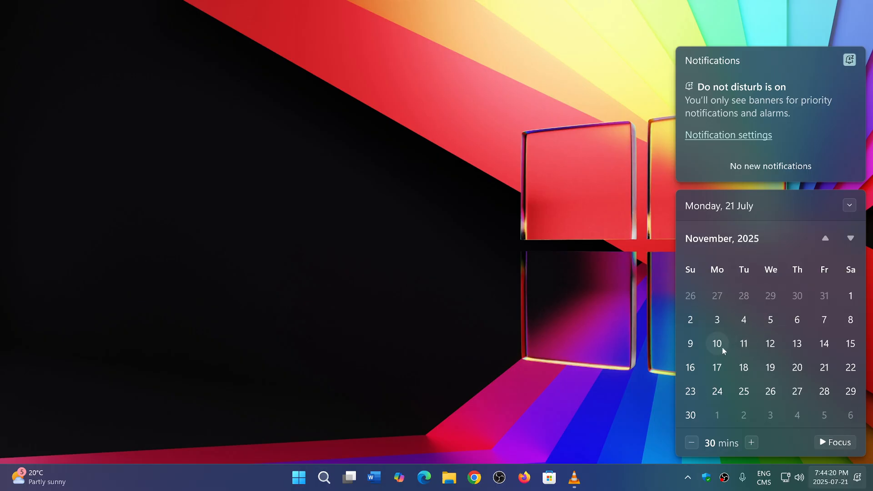
pyautogui.moveTo(862, 350)
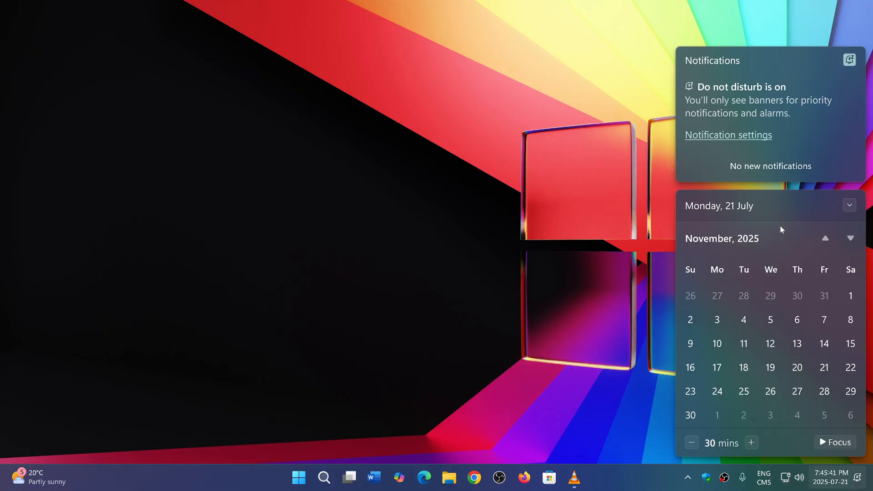
pyautogui.moveTo(228, 177)
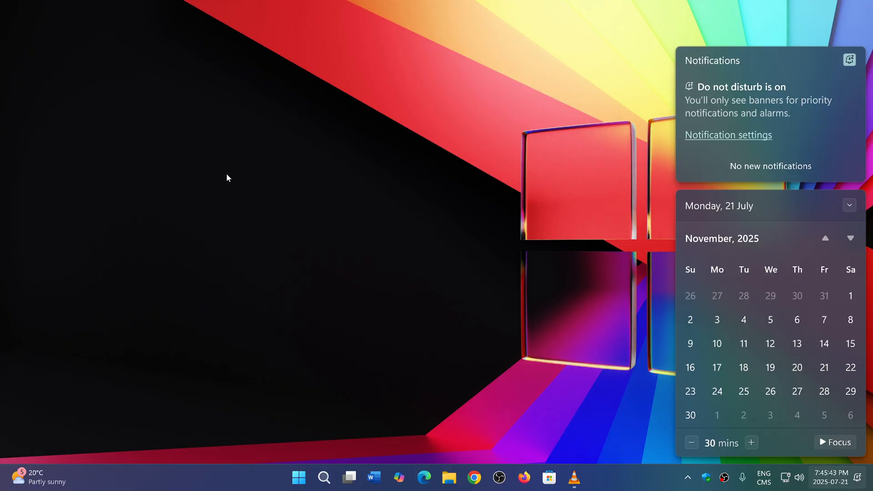
# Step: Dismiss the calendar and notifications flyout by clicking empty desktop space
pyautogui.click(355, 154)
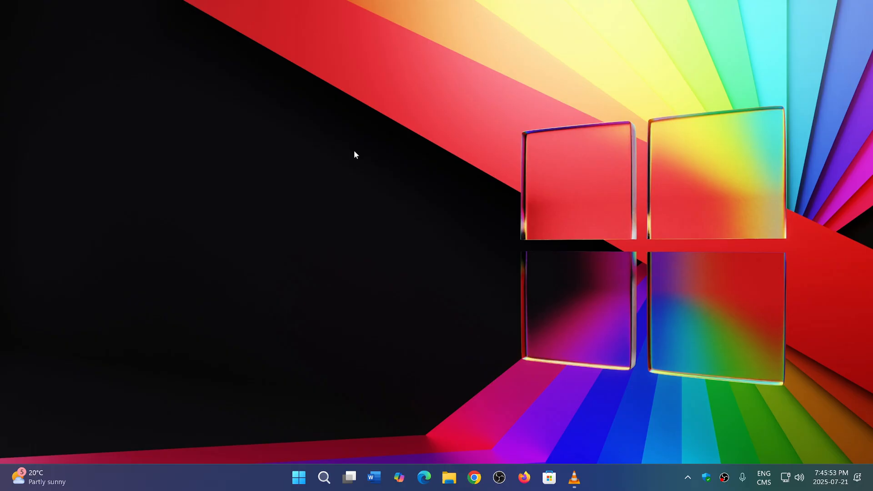
pyautogui.moveTo(615, 466)
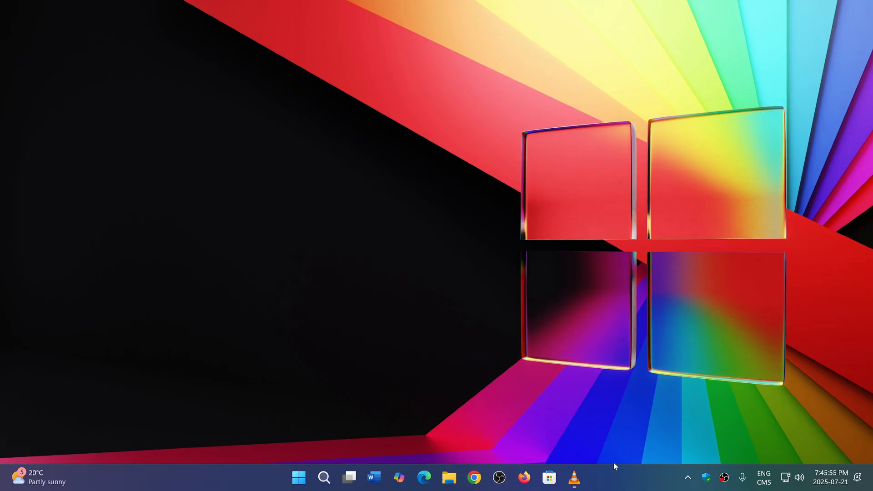
pyautogui.moveTo(627, 428)
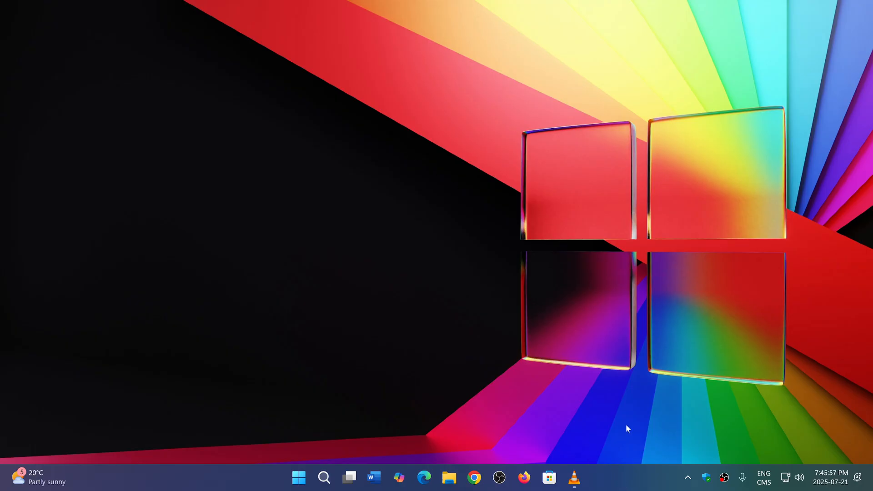
pyautogui.moveTo(625, 483)
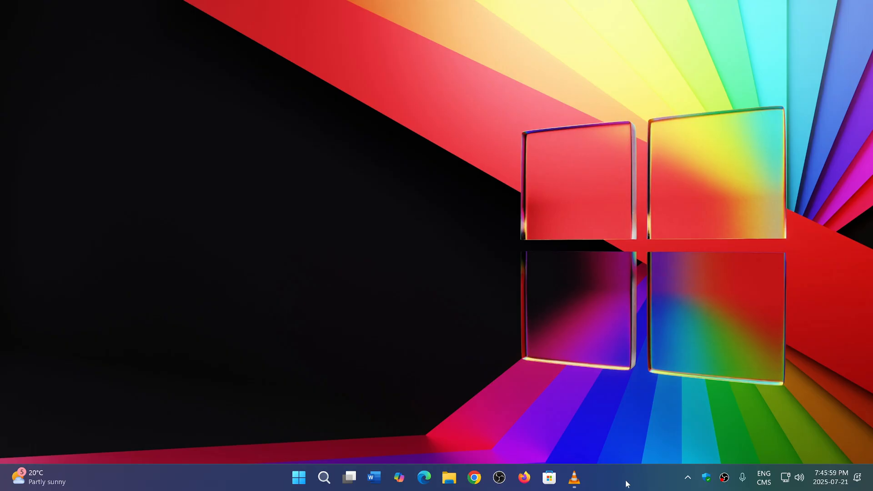